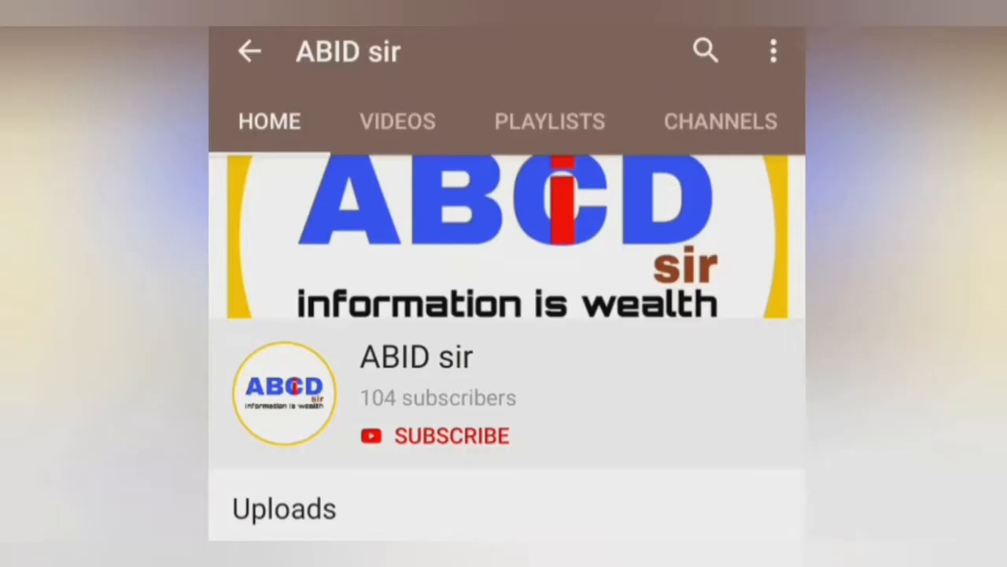
Subscribe to the information-is-wealth channel with personalised notifications.
left_click(450, 434)
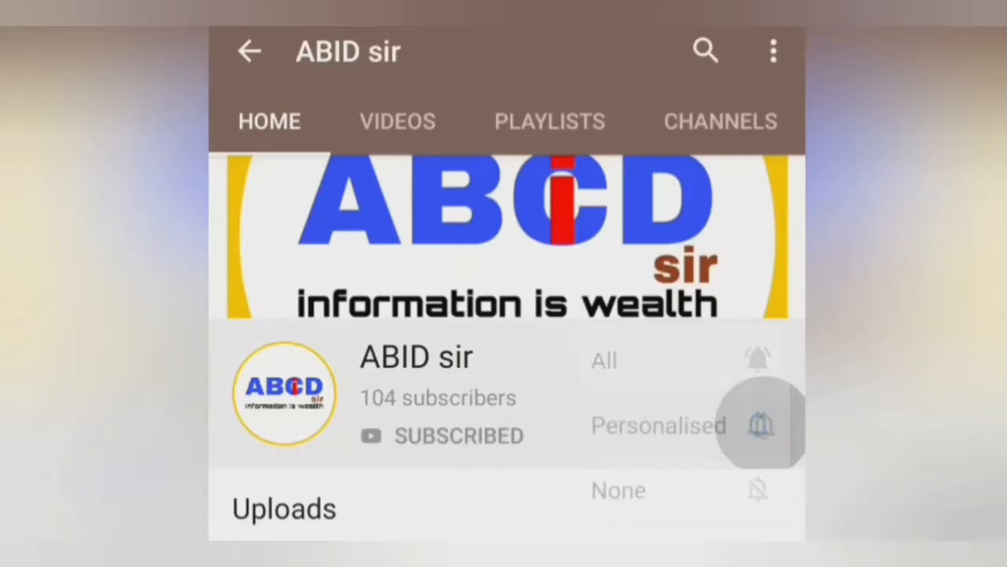
left_click(763, 425)
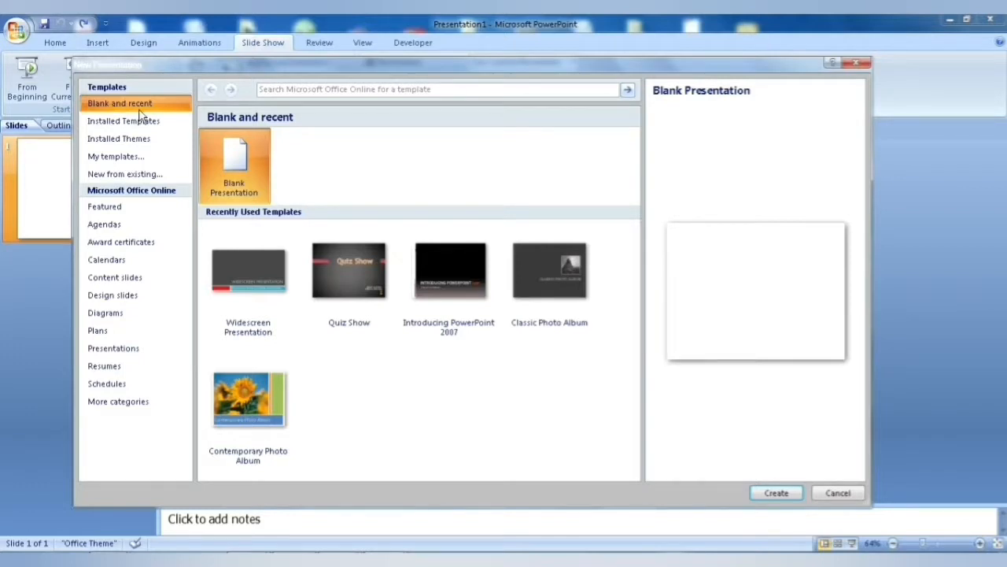
mouse_move(123, 120)
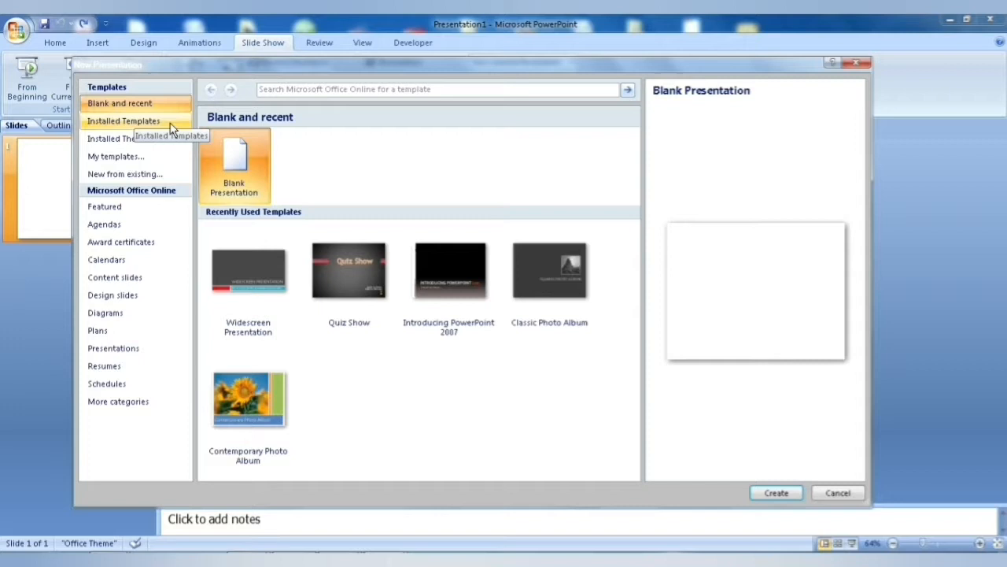
Choose the Widescreen Presentation template from the installed templates.
left_click(123, 120)
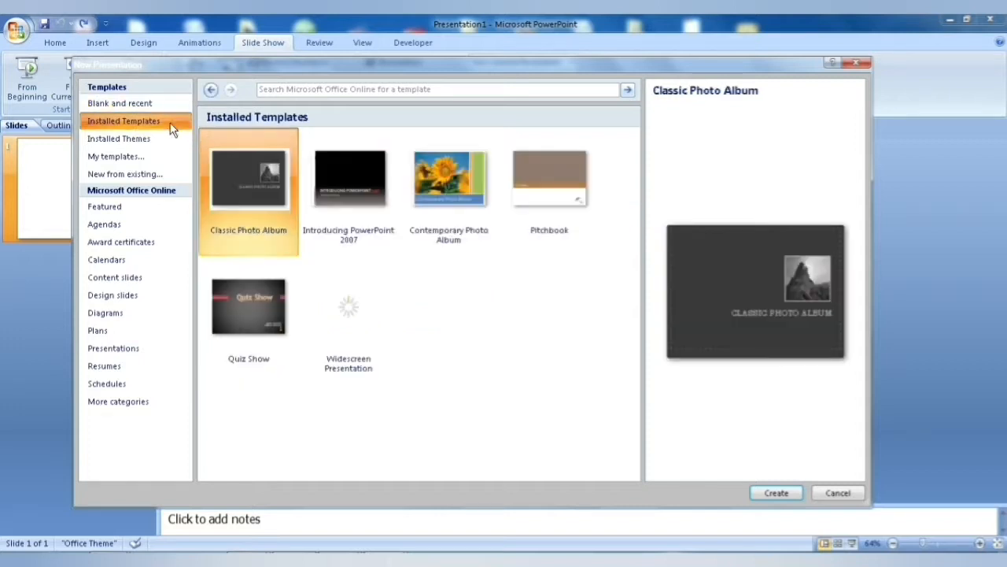
mouse_move(350, 189)
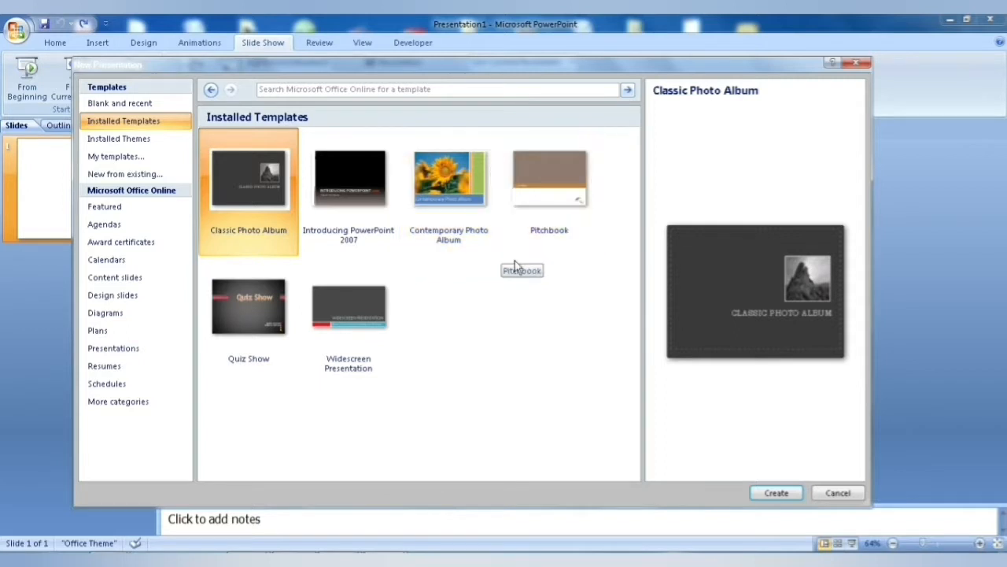
mouse_move(248, 315)
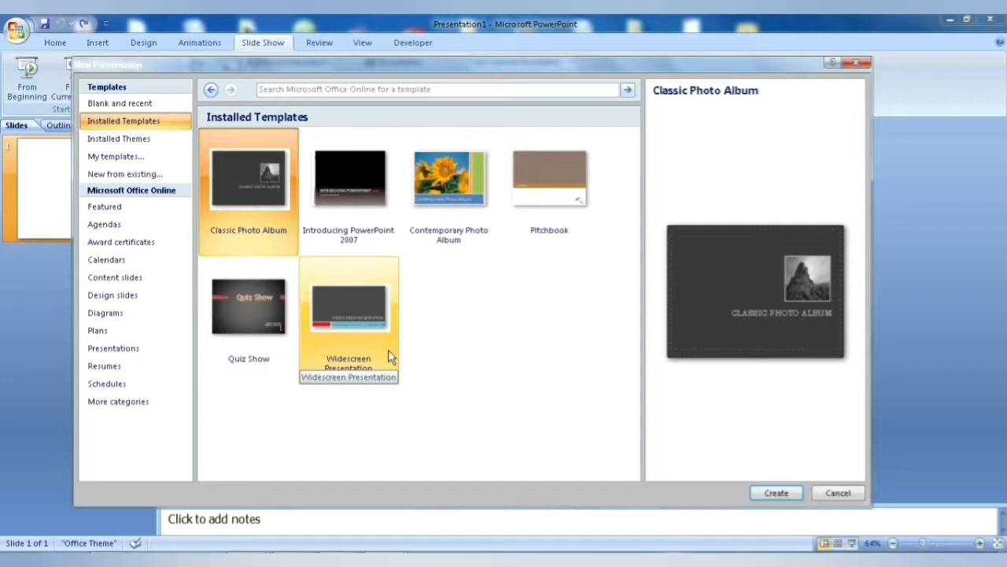
left_click(349, 307)
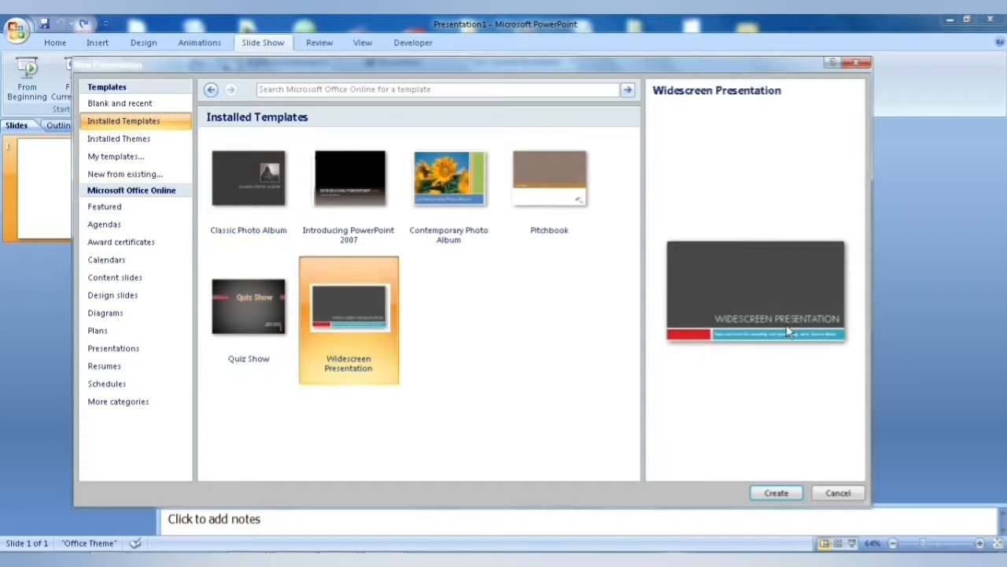
mouse_move(759, 385)
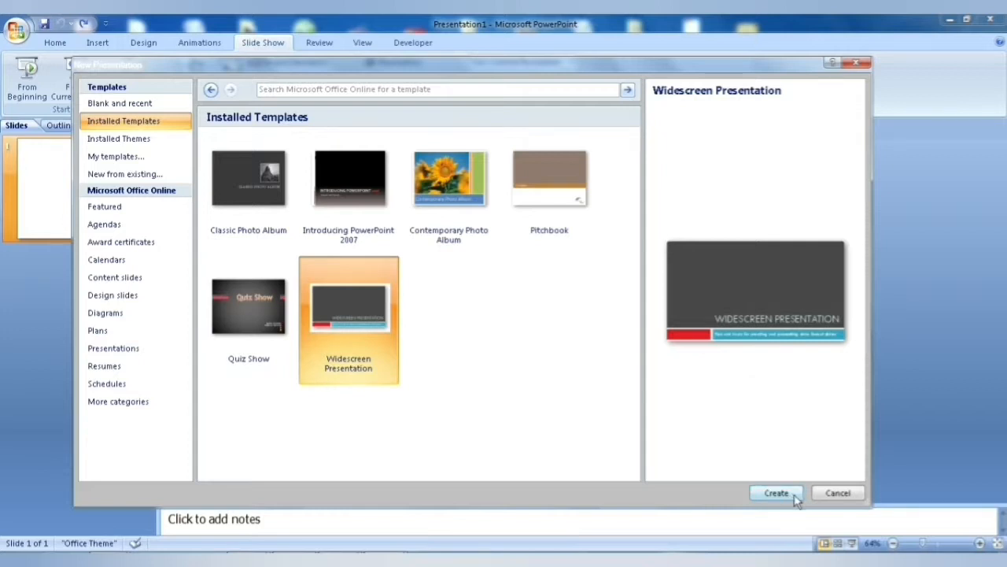
Create the widescreen presentation and remove slides 6 to 8, keeping the first five.
left_click(775, 491)
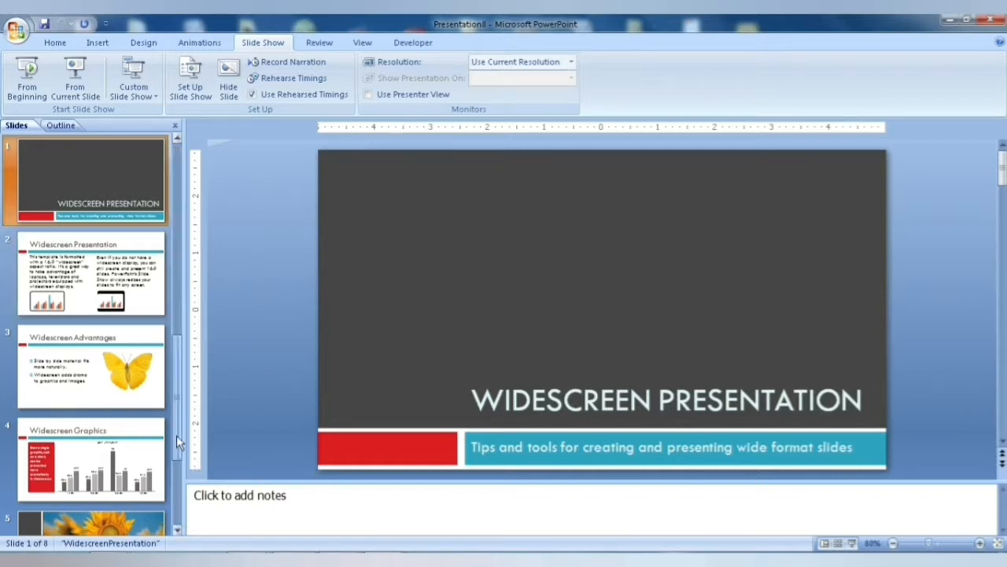
scroll("down", 3)
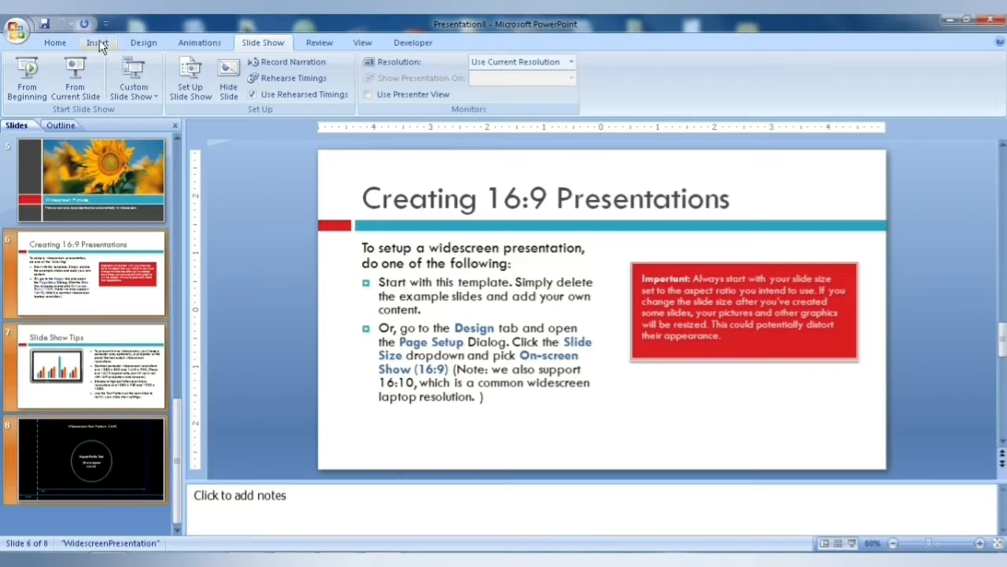
left_click(55, 43)
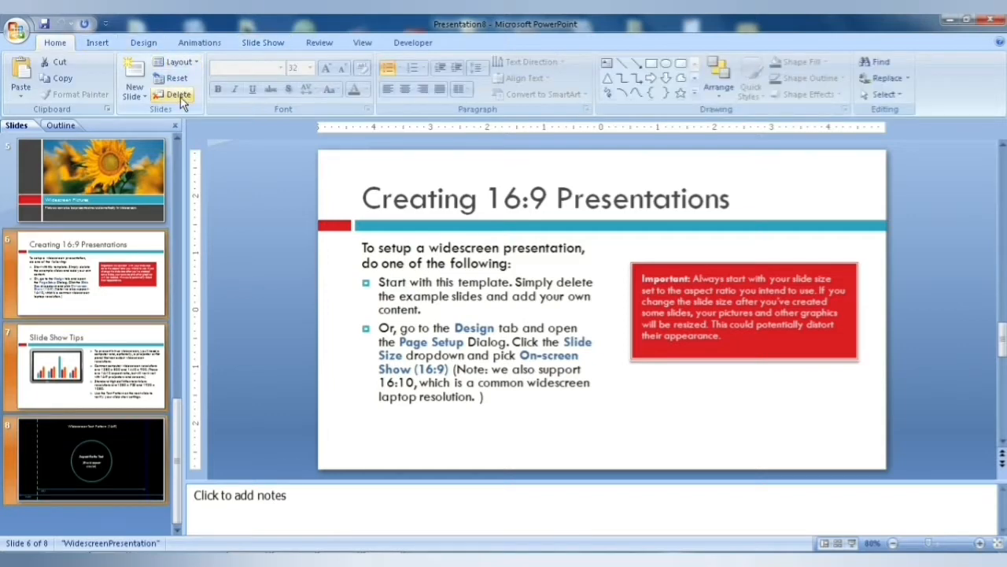
mouse_move(178, 95)
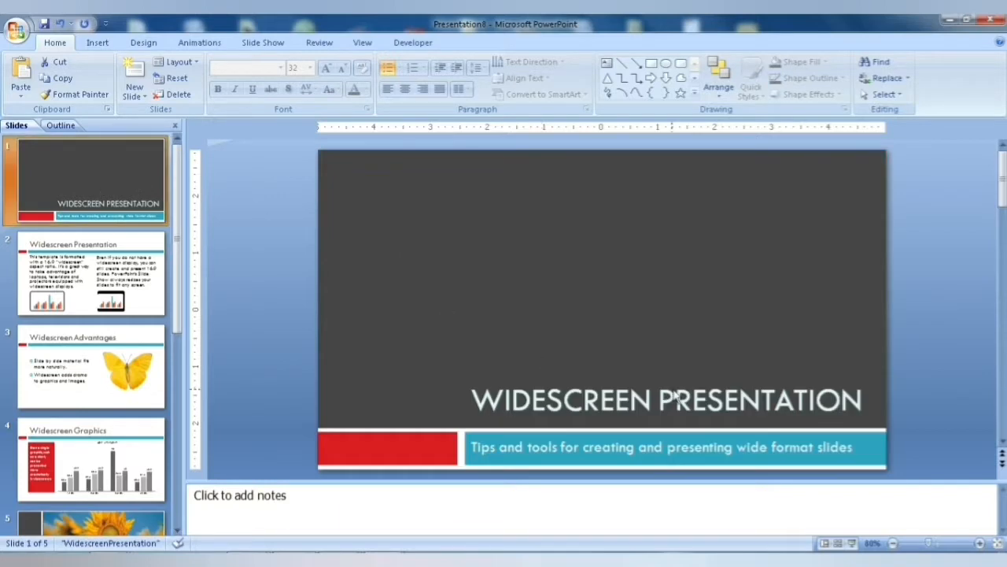
Retitle slides 1 and 2 as 'the side effects of overuse of Smart Phones'.
left_click(667, 400)
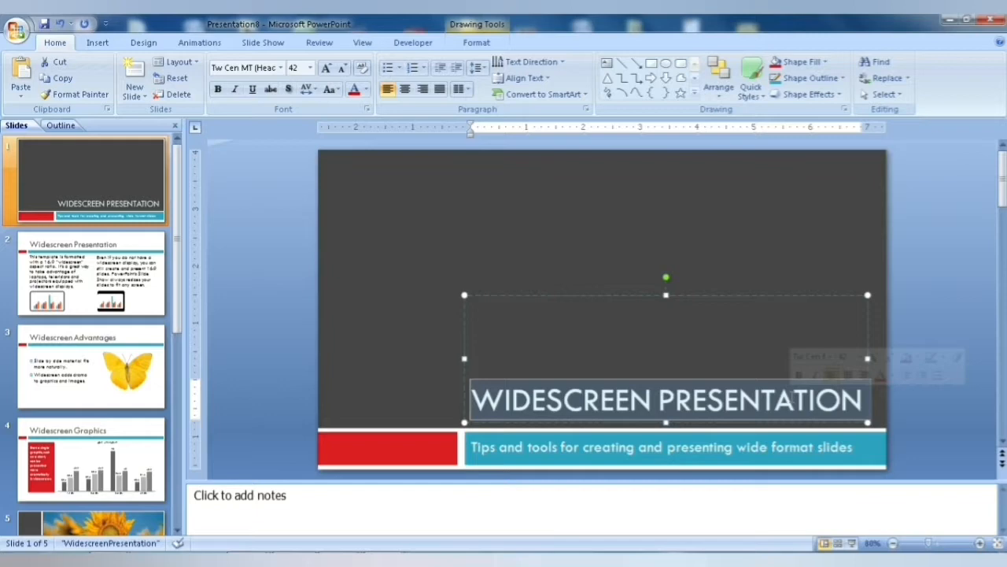
type("THE SIDE EFFECTS OF OVERUSE OF SMART PHONES")
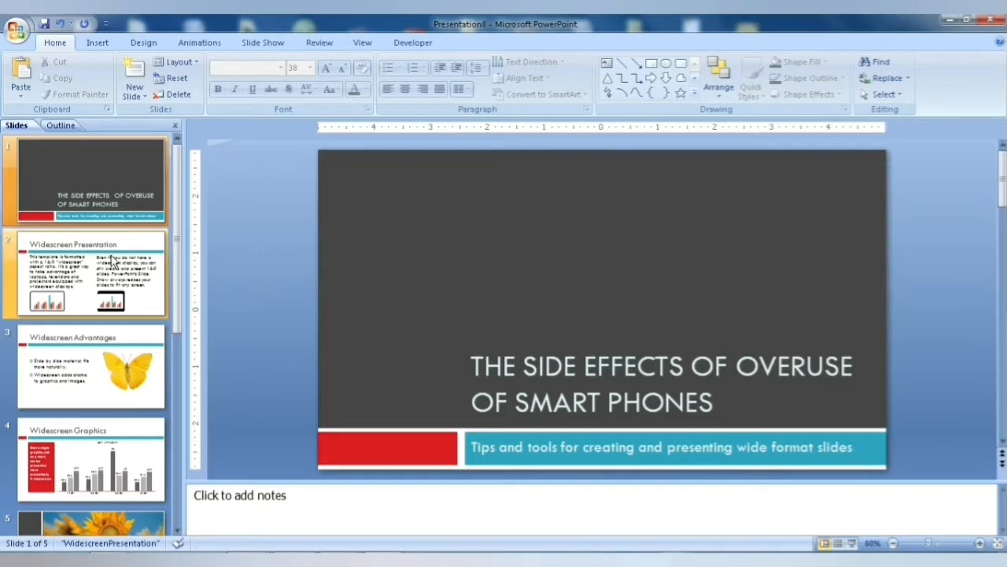
left_click(86, 274)
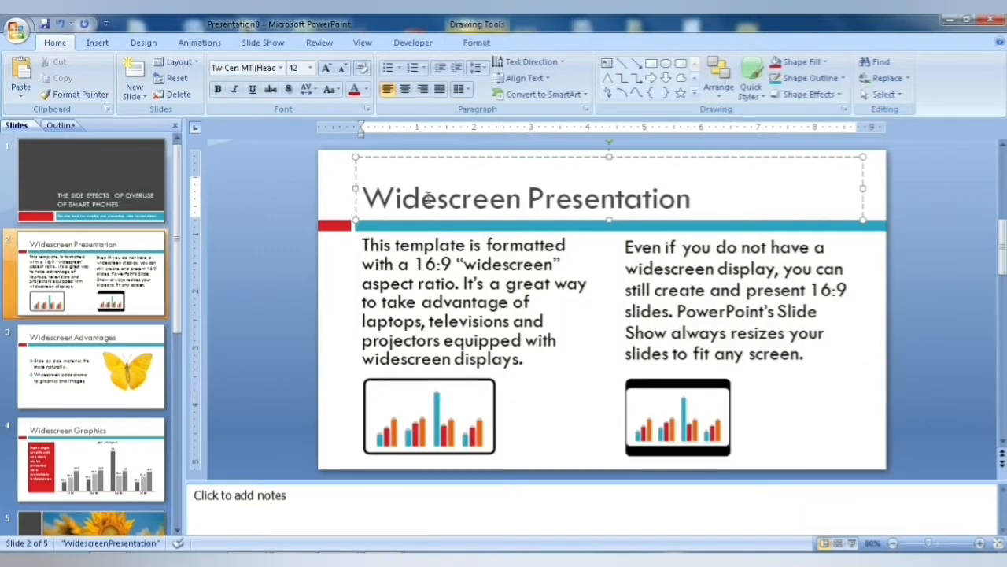
type("the side effects of overuse of Smart Phones")
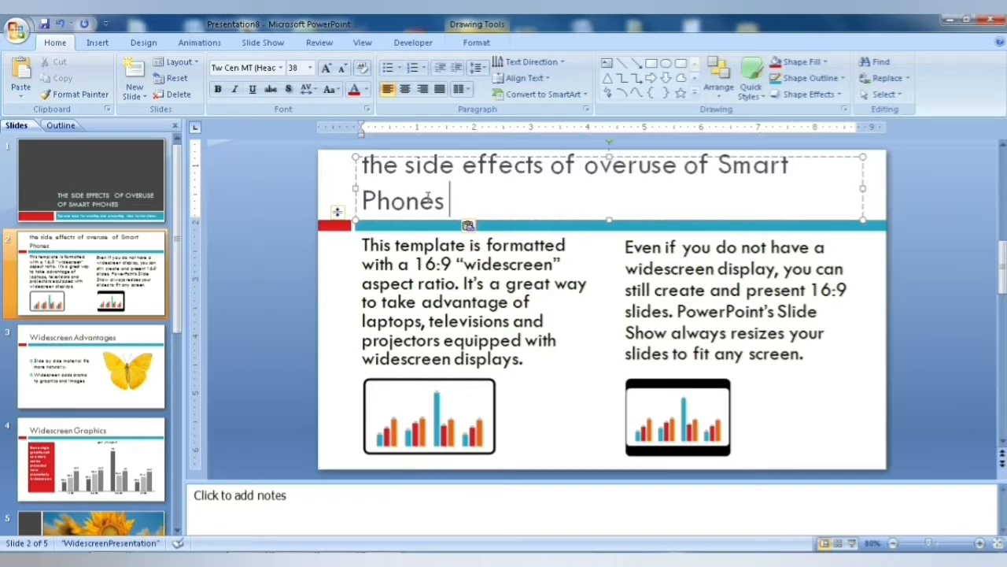
mouse_move(292, 240)
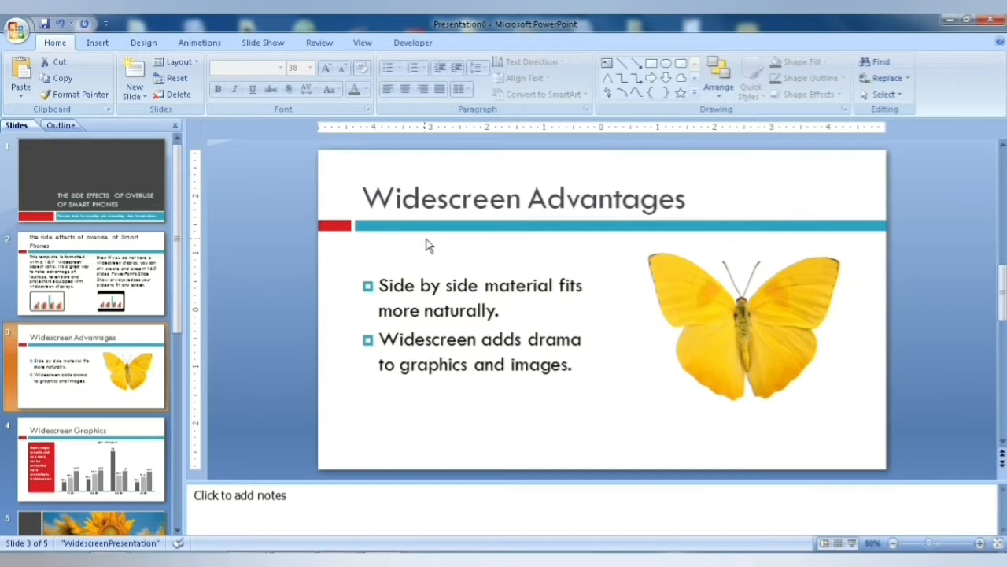
Replace the Widescreen Advantages, Graphics and Pictures titles on slides 3 to 5 with the same title.
left_click(524, 199)
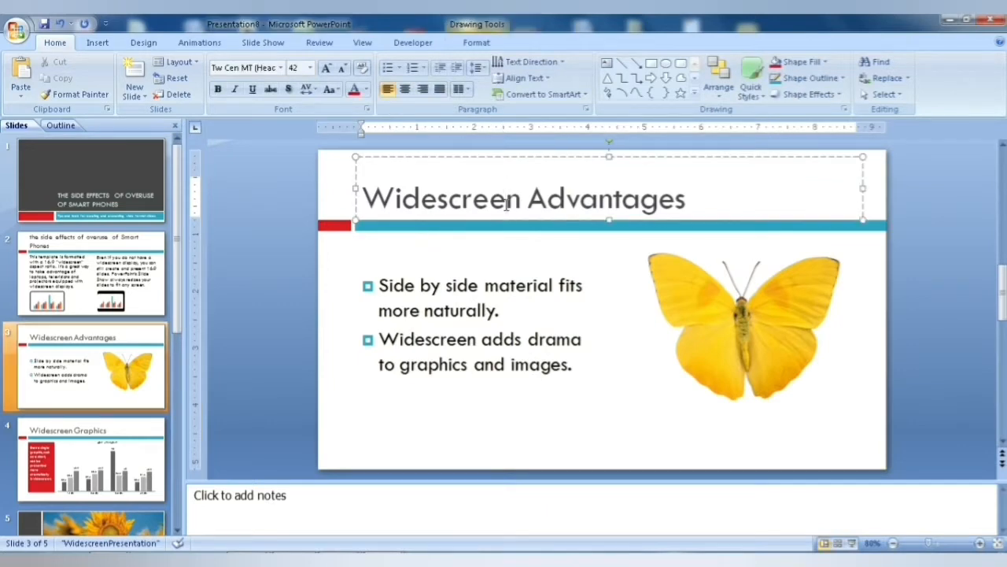
triple_click(526, 198)
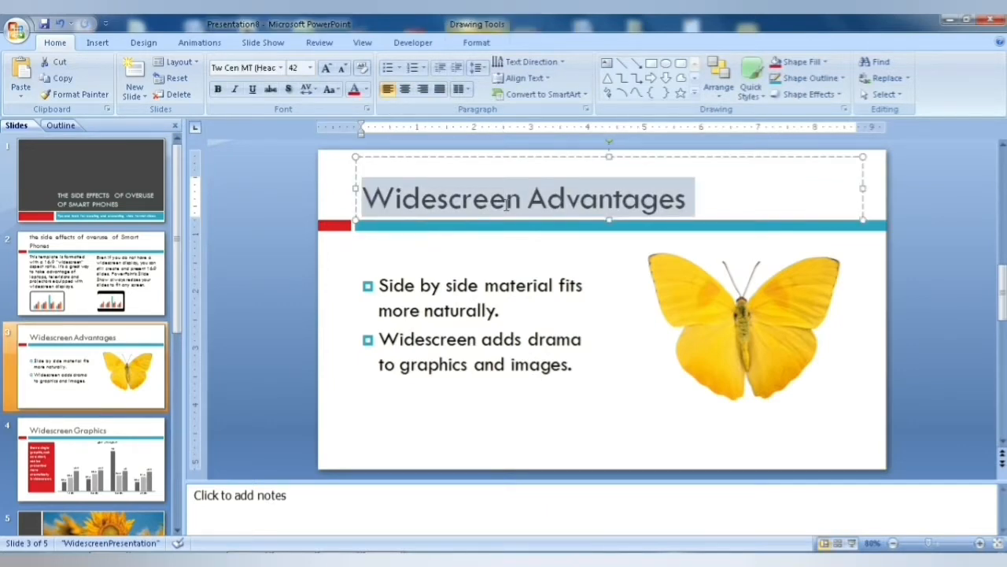
type("the side effects of overuse of Smart Phones")
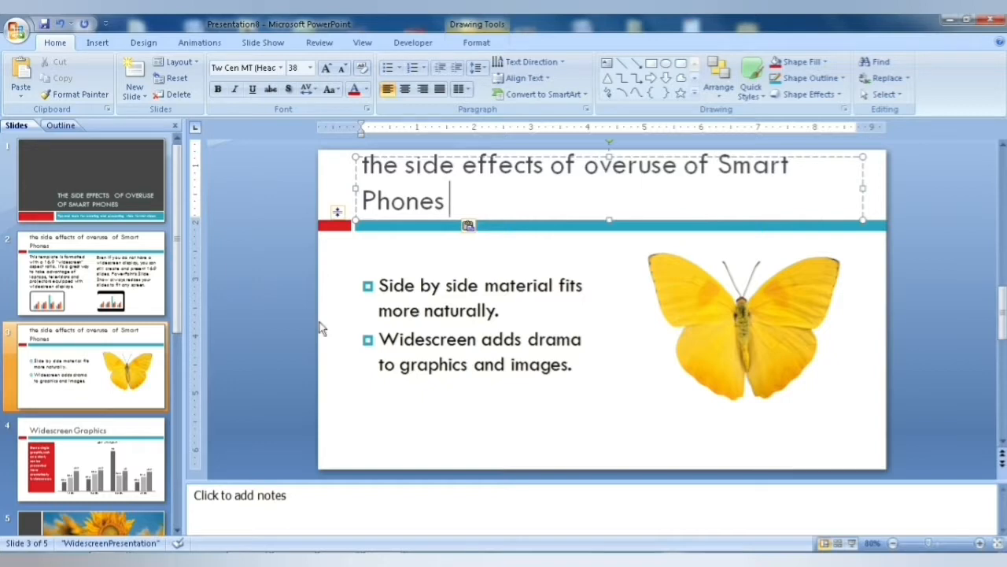
left_click(91, 460)
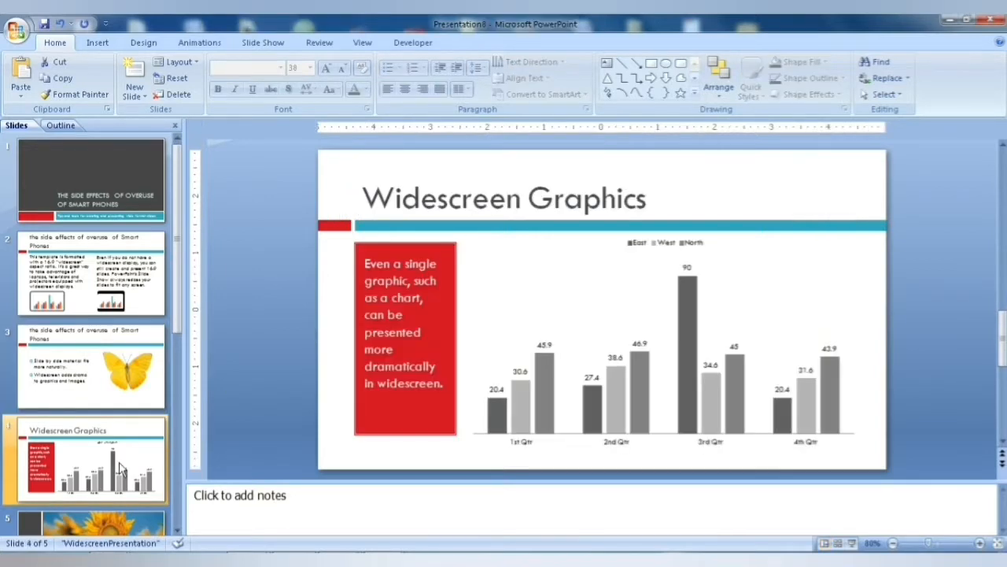
left_click(494, 198)
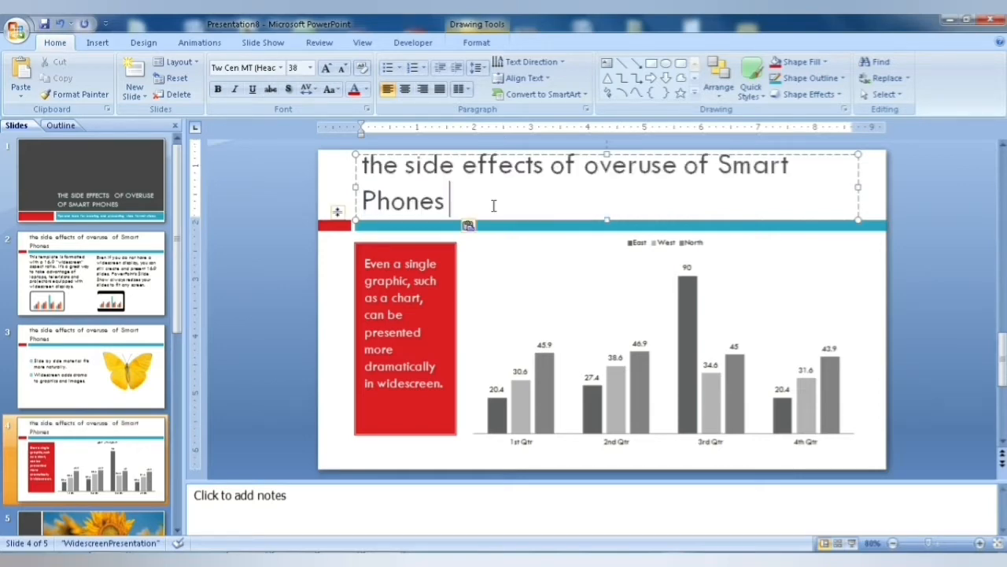
left_click(86, 523)
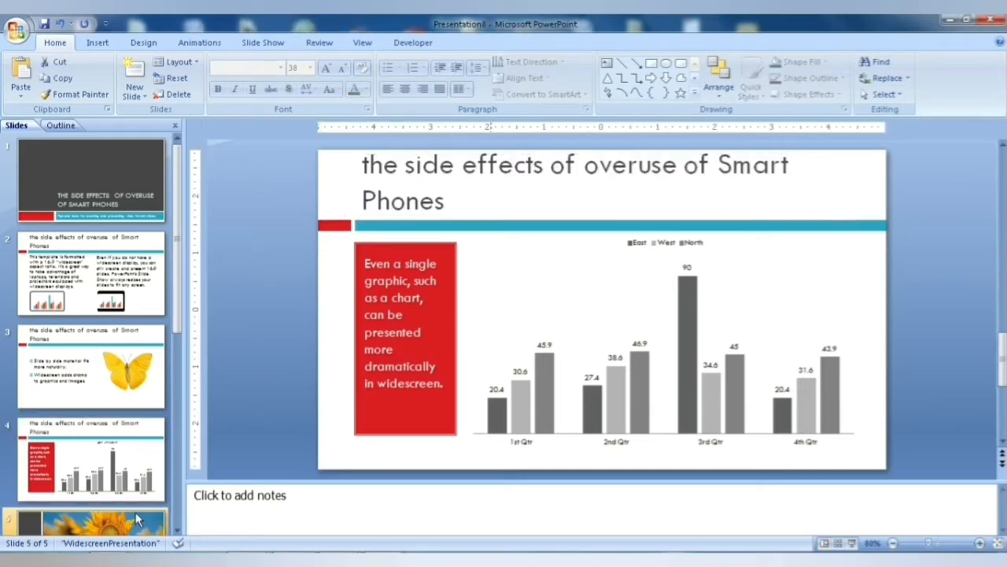
left_click(85, 520)
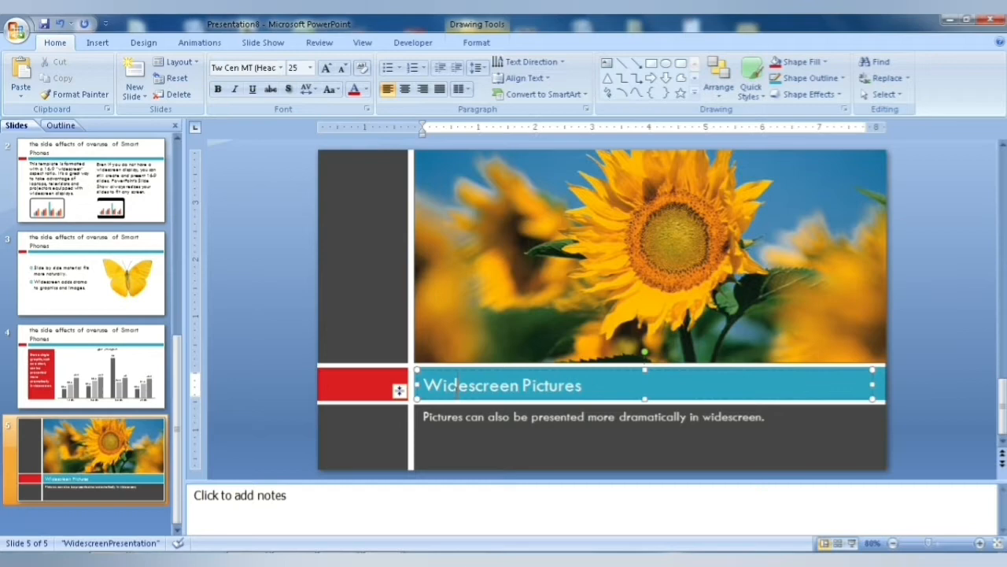
type("the side effects of overuse of Smart Phones")
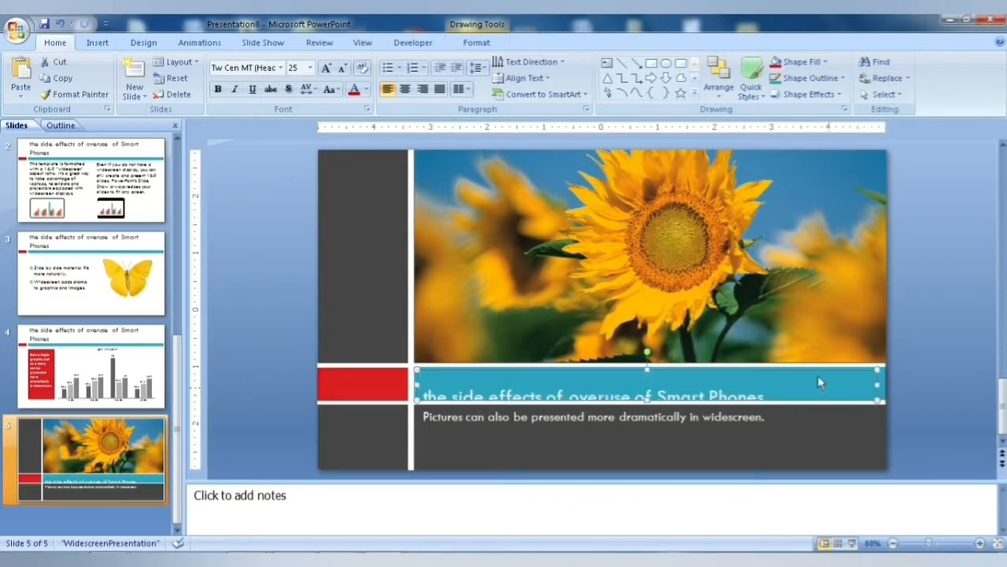
left_click(343, 67)
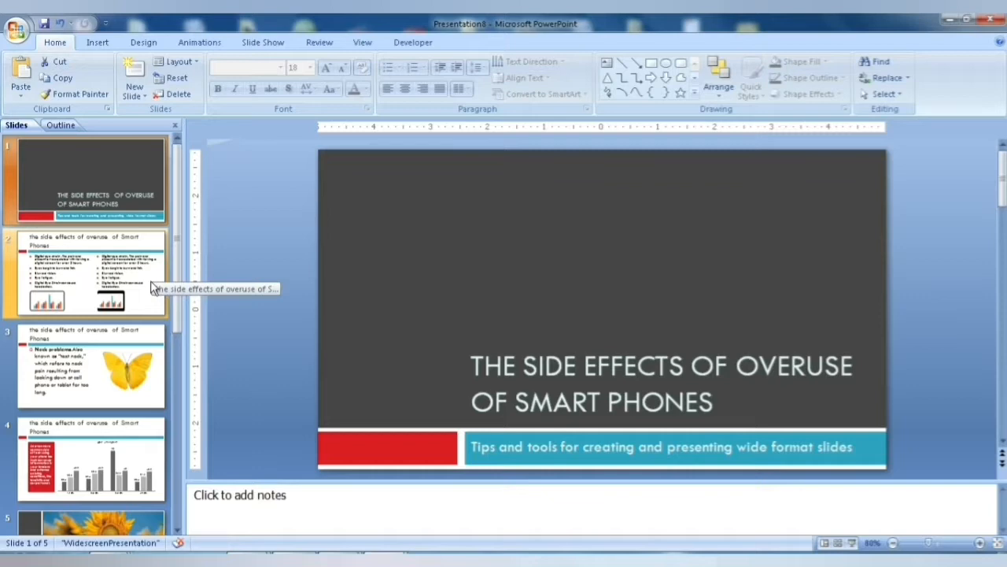
Review the smartphone side-effect body text on slides 2 to 5, including Neck problems.
left_click(86, 271)
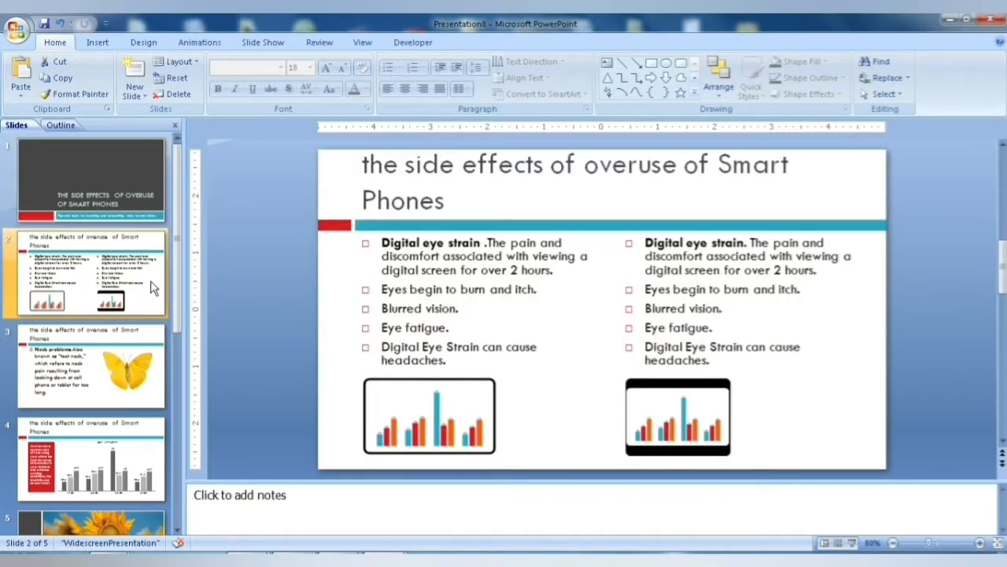
left_click(91, 366)
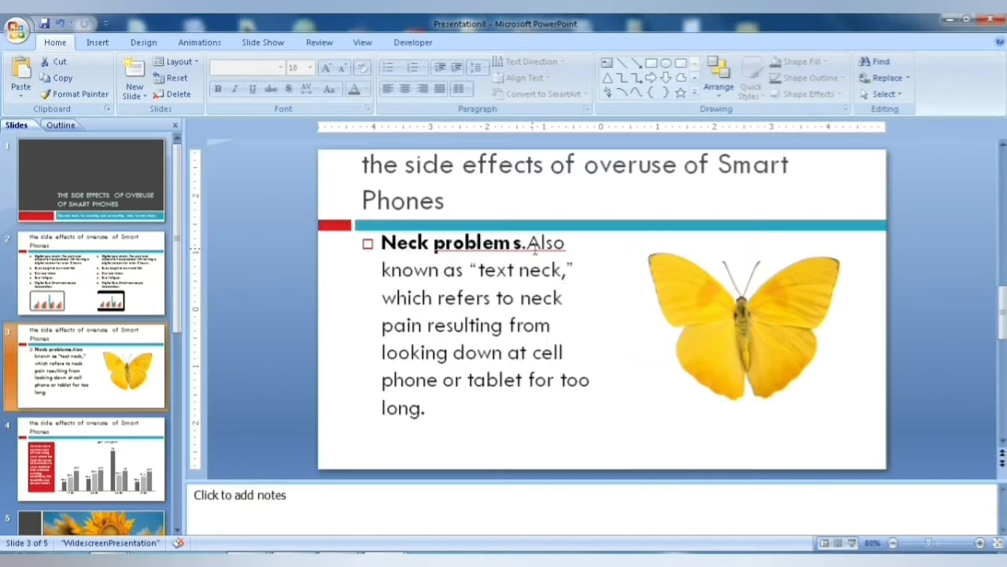
left_click(472, 324)
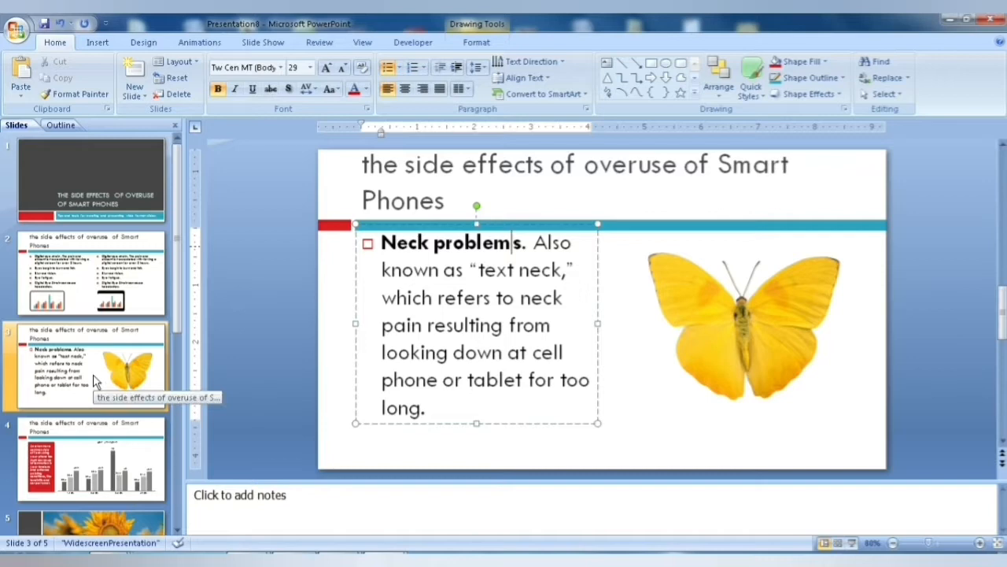
left_click(91, 459)
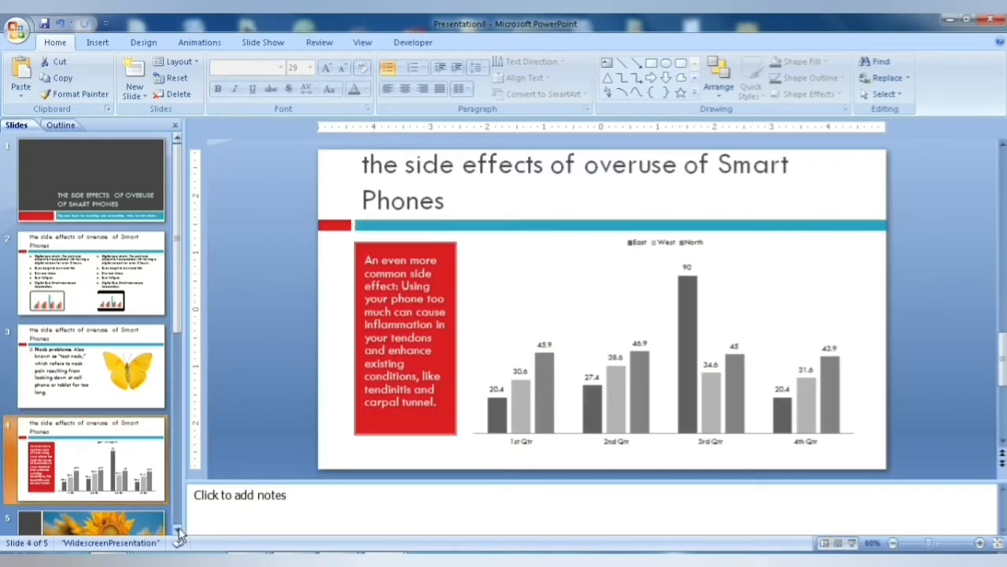
left_click(86, 456)
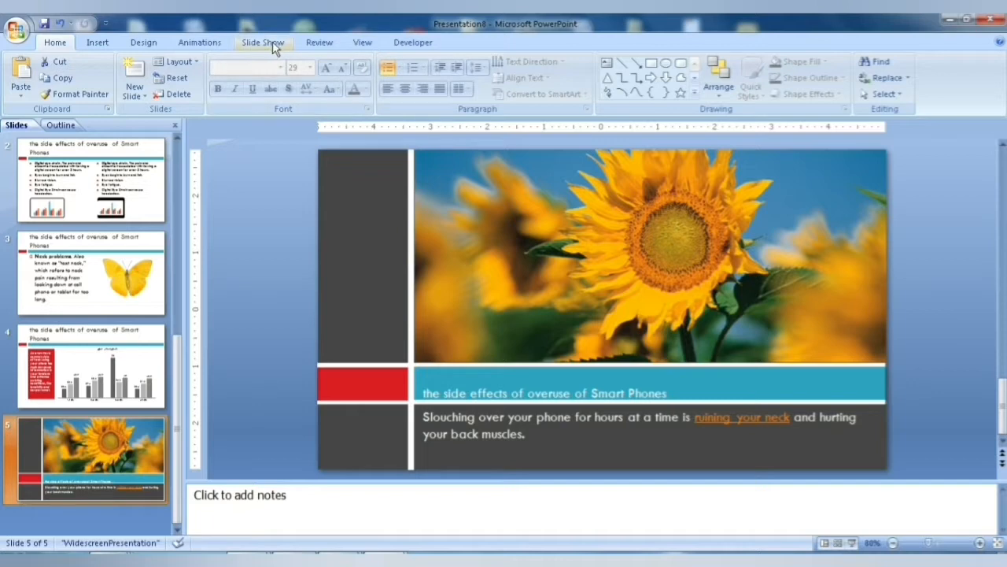
left_click(263, 41)
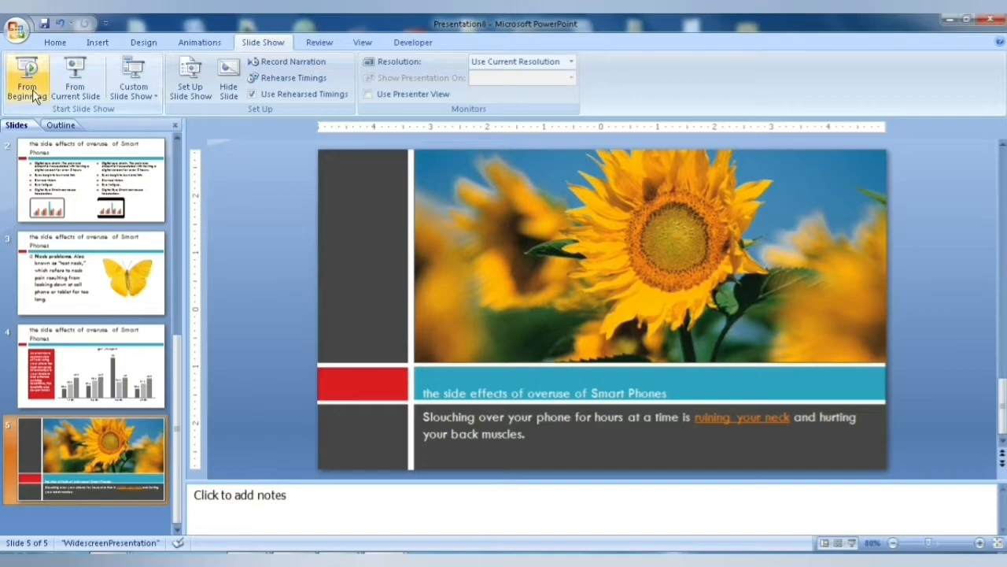
left_click(27, 79)
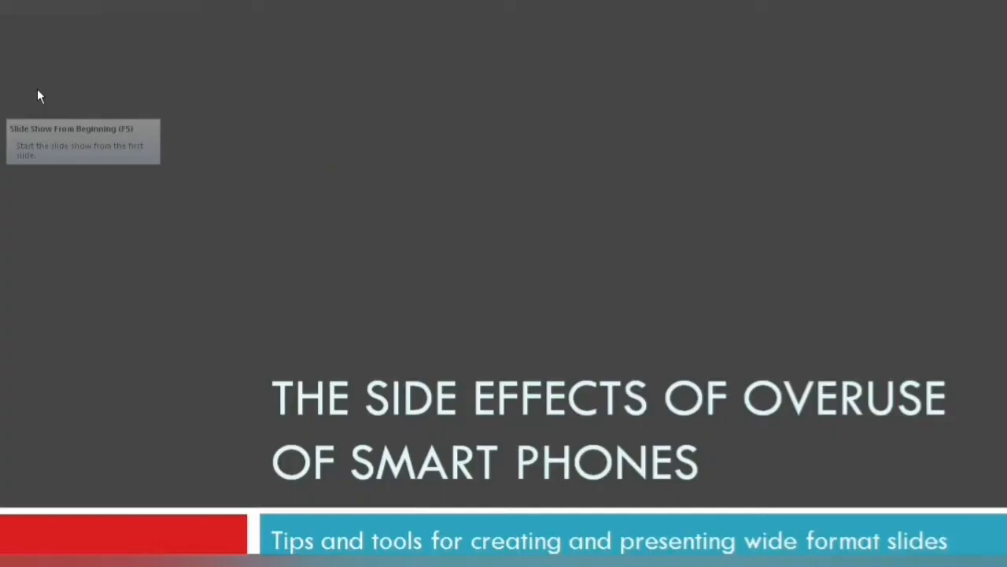
mouse_move(706, 351)
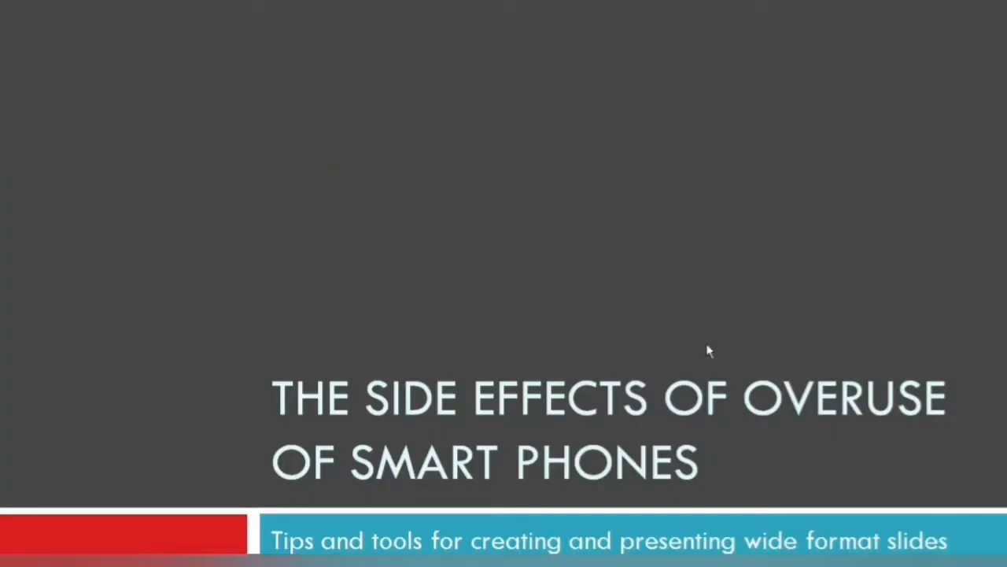
mouse_move(941, 255)
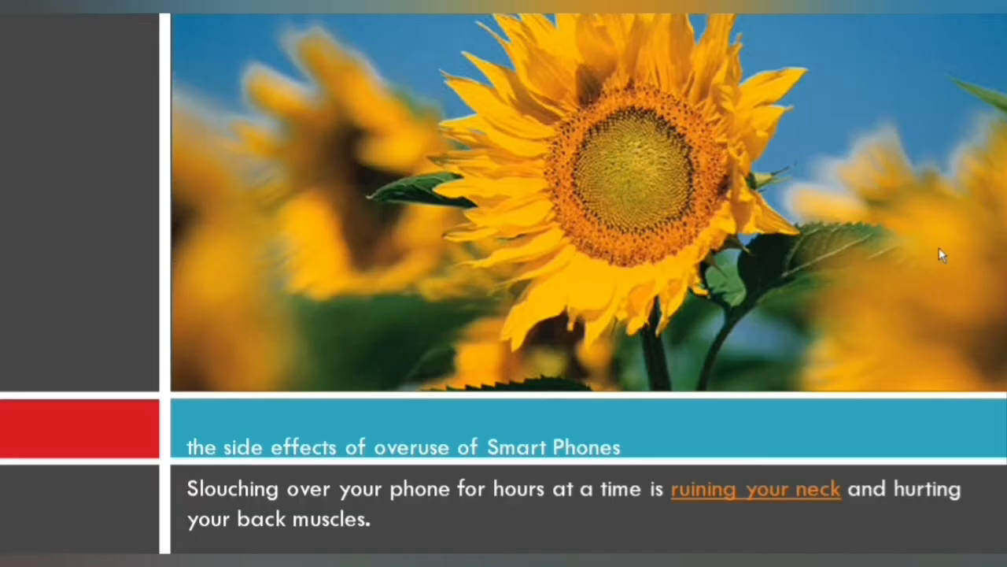
key("Escape")
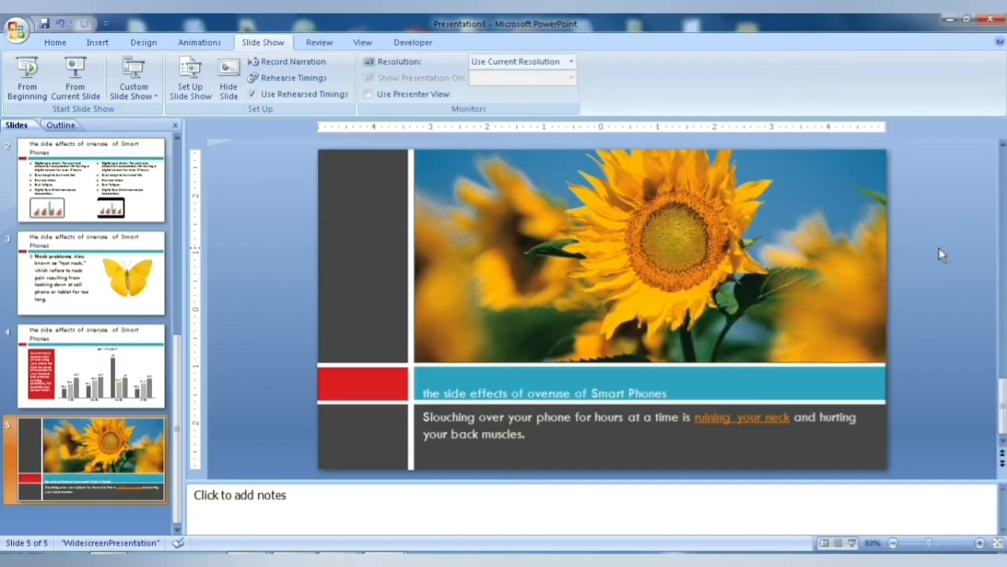